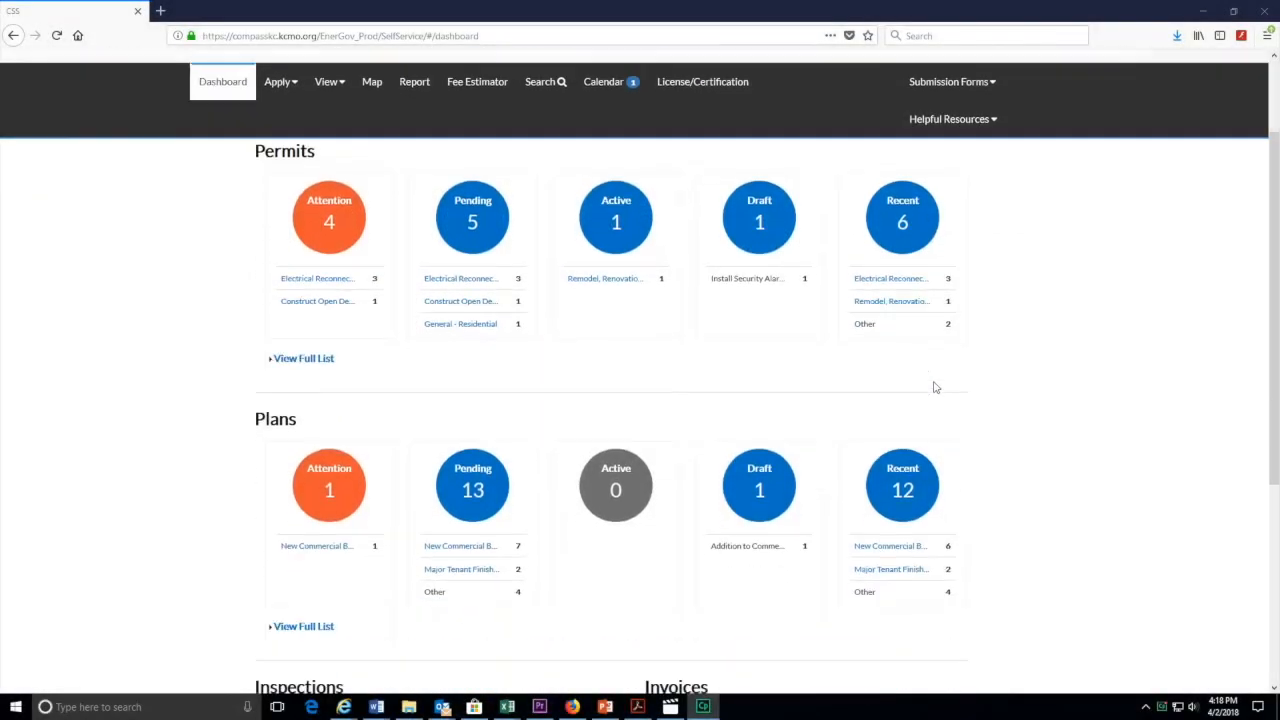
Scroll to the Invoices section and add the $6,620.50 of past-due invoices to the cart
scroll("down", 3)
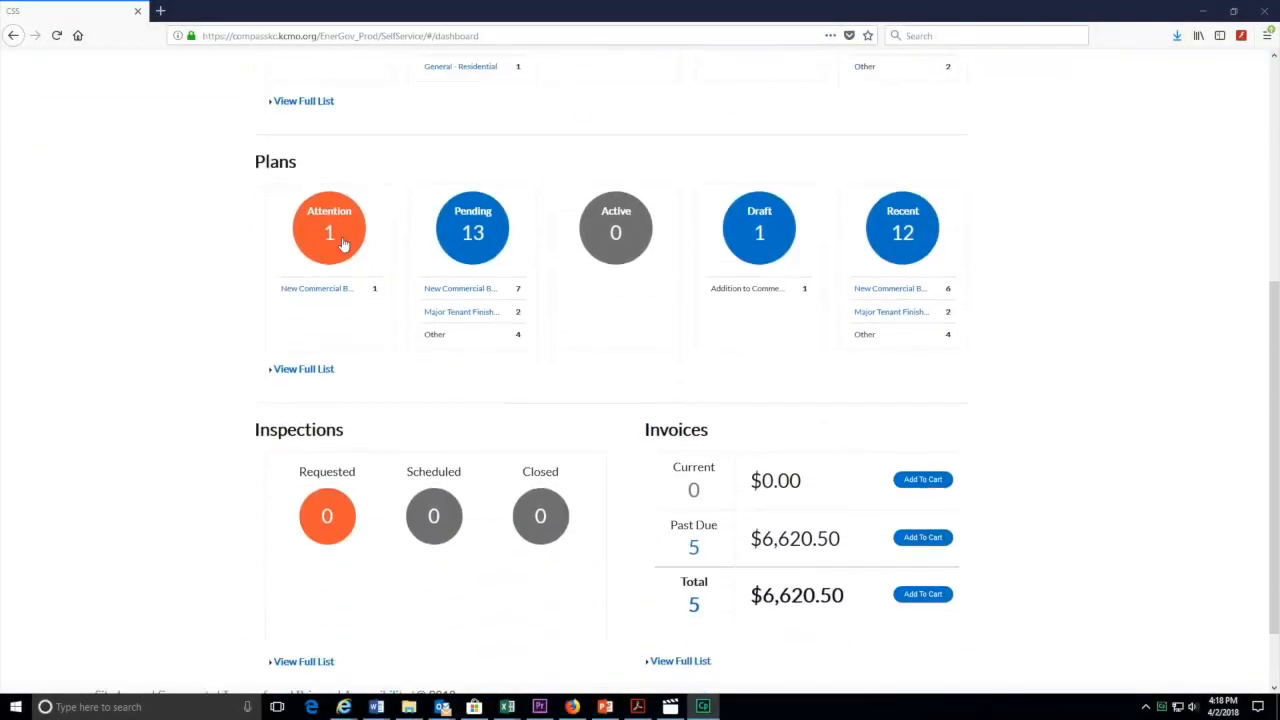
mouse_move(530, 221)
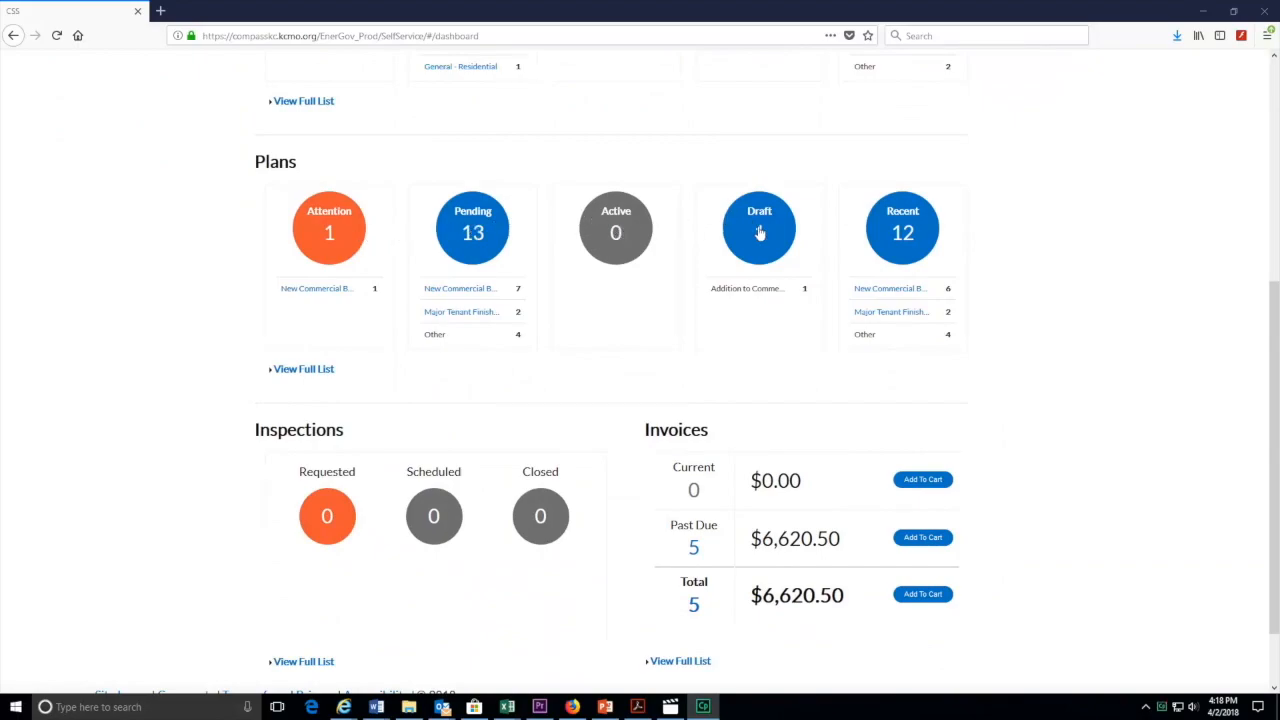
scroll("down", 3)
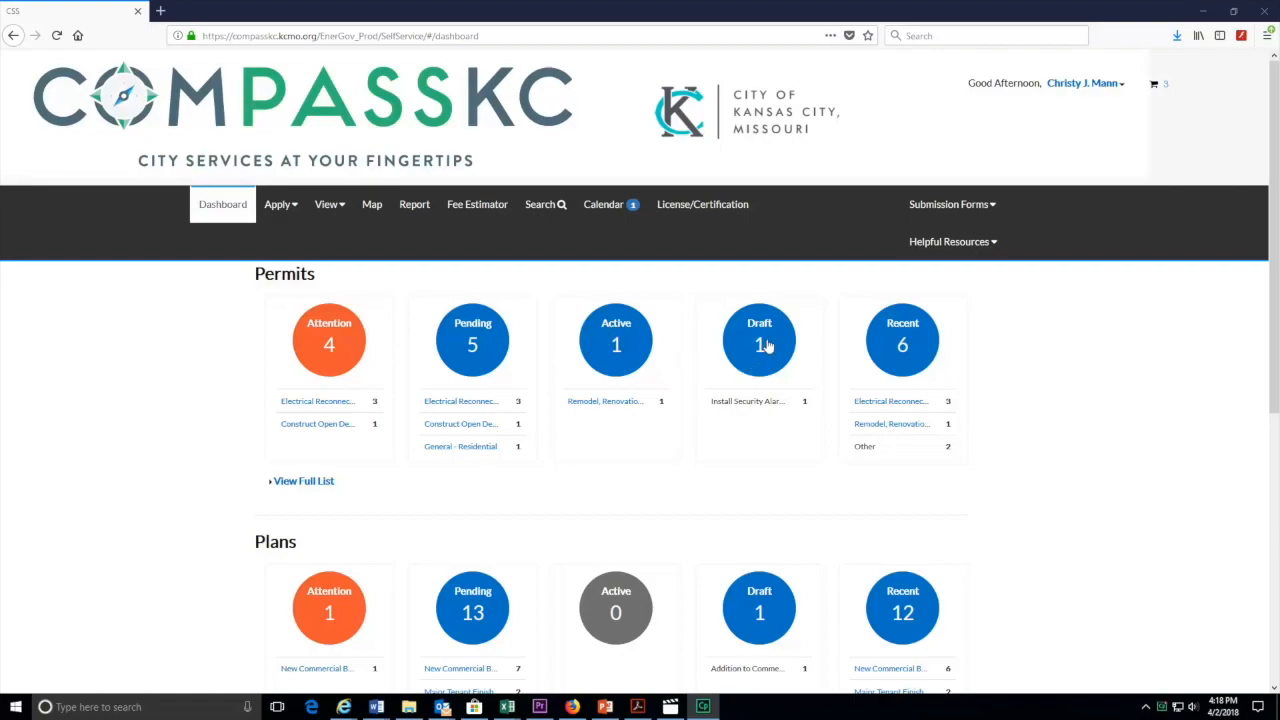
scroll("down", 3)
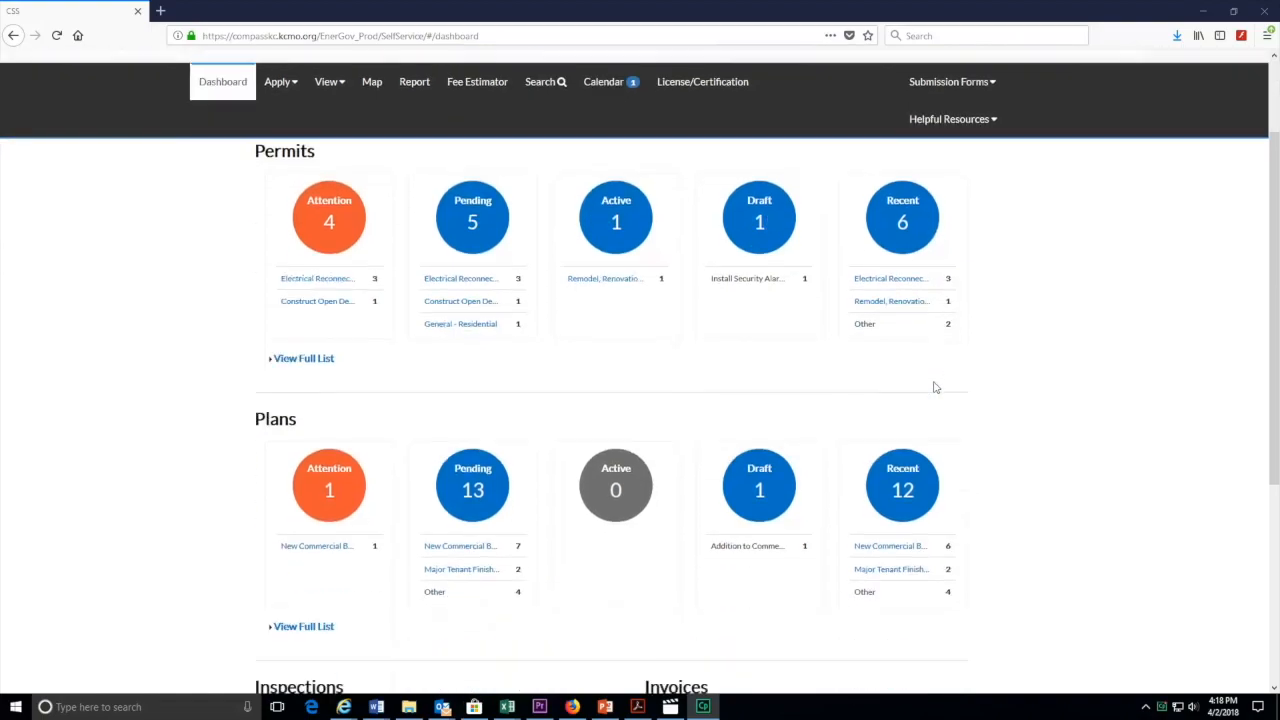
scroll("down", 3)
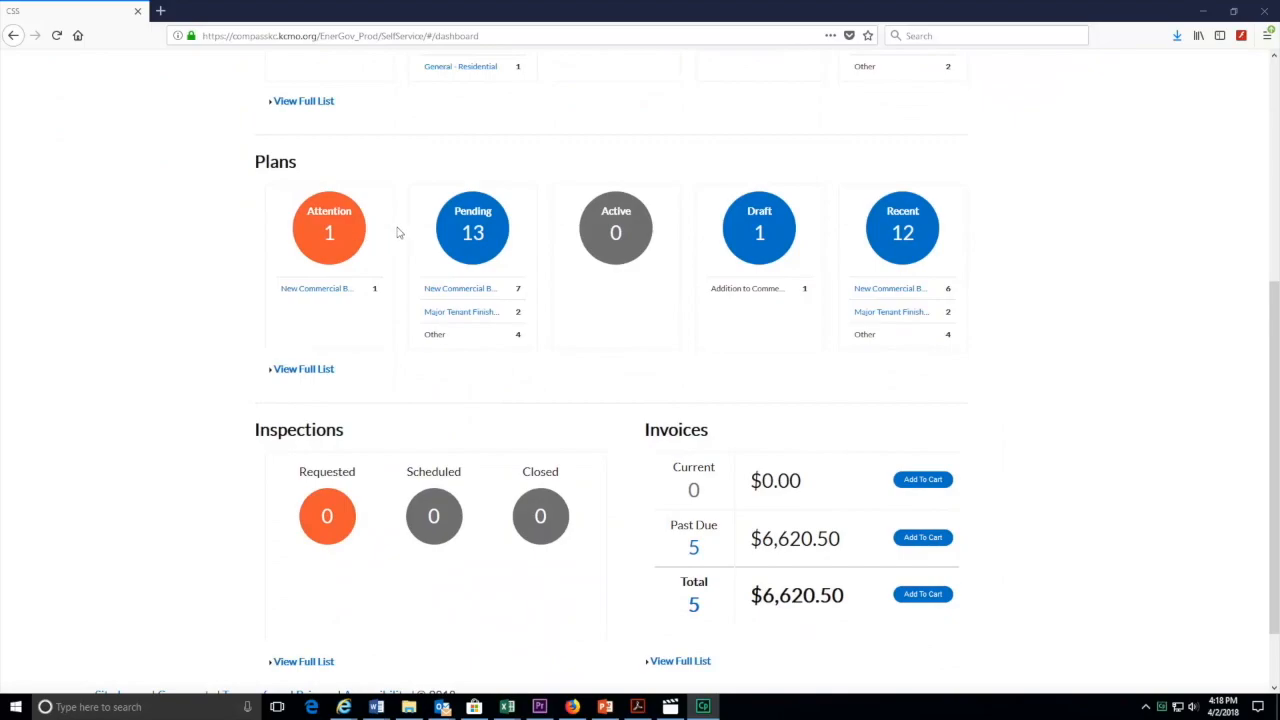
mouse_move(616, 232)
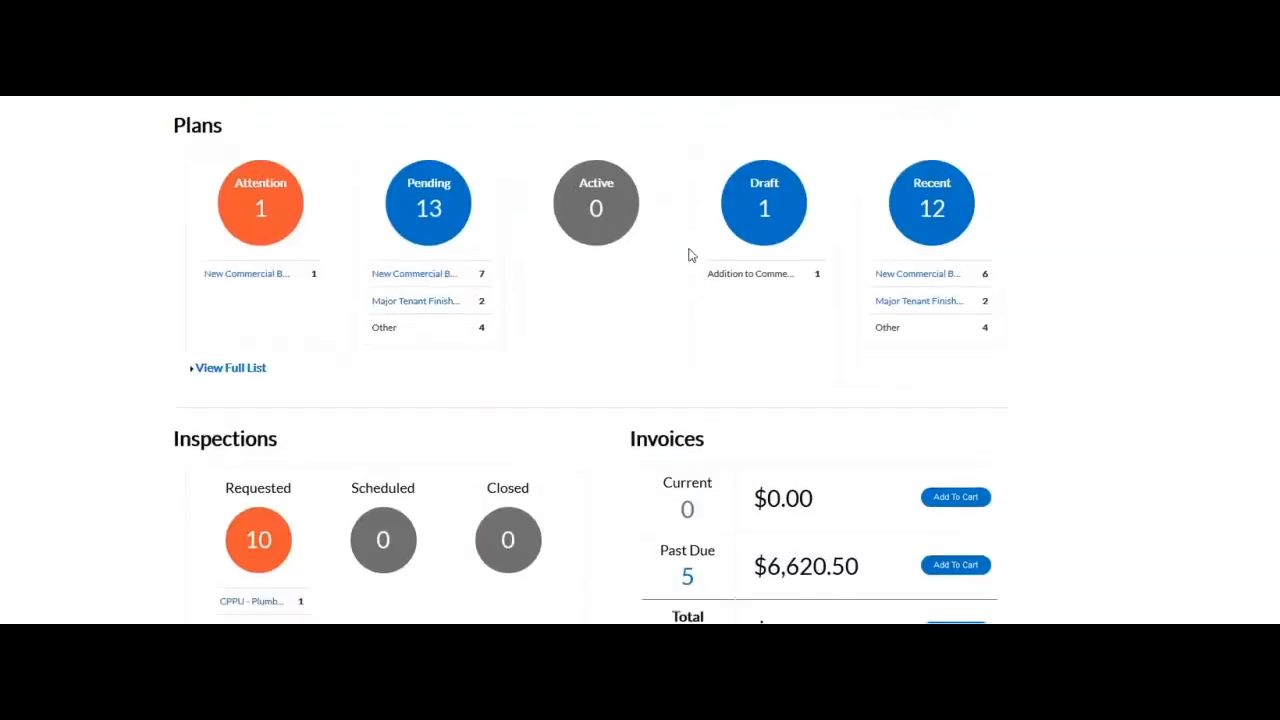
scroll("down", 3)
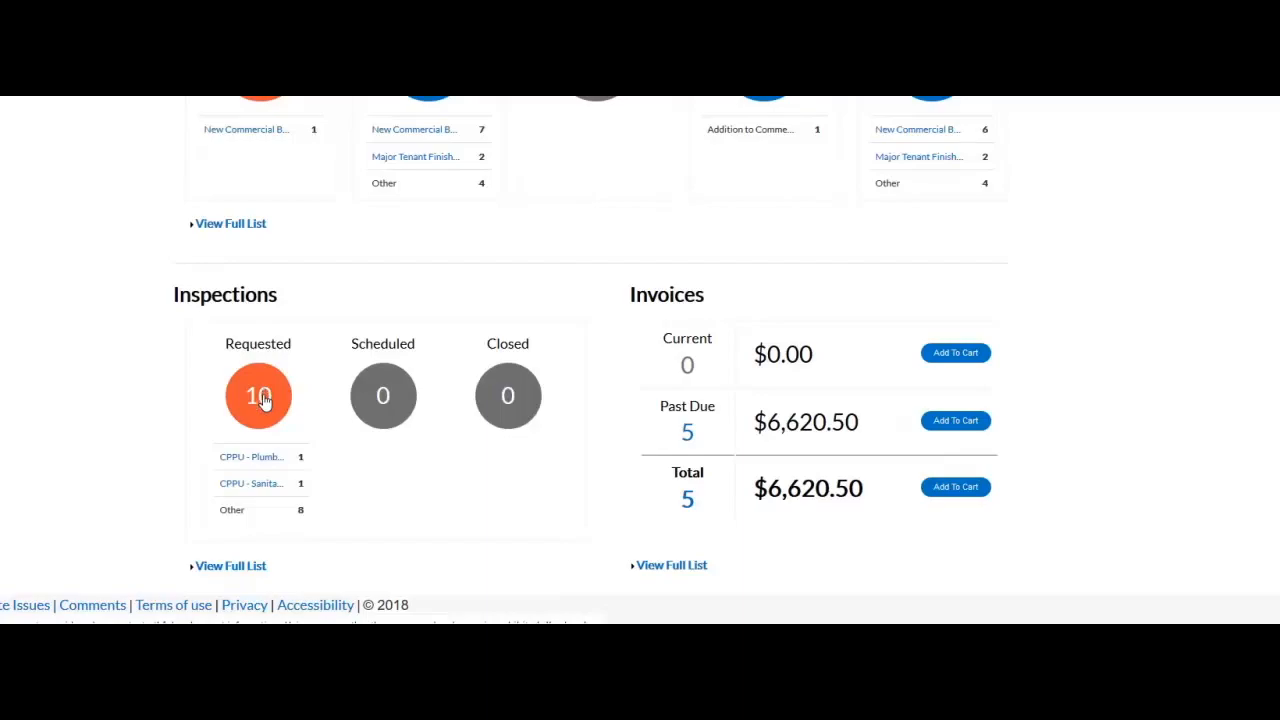
left_click(258, 396)
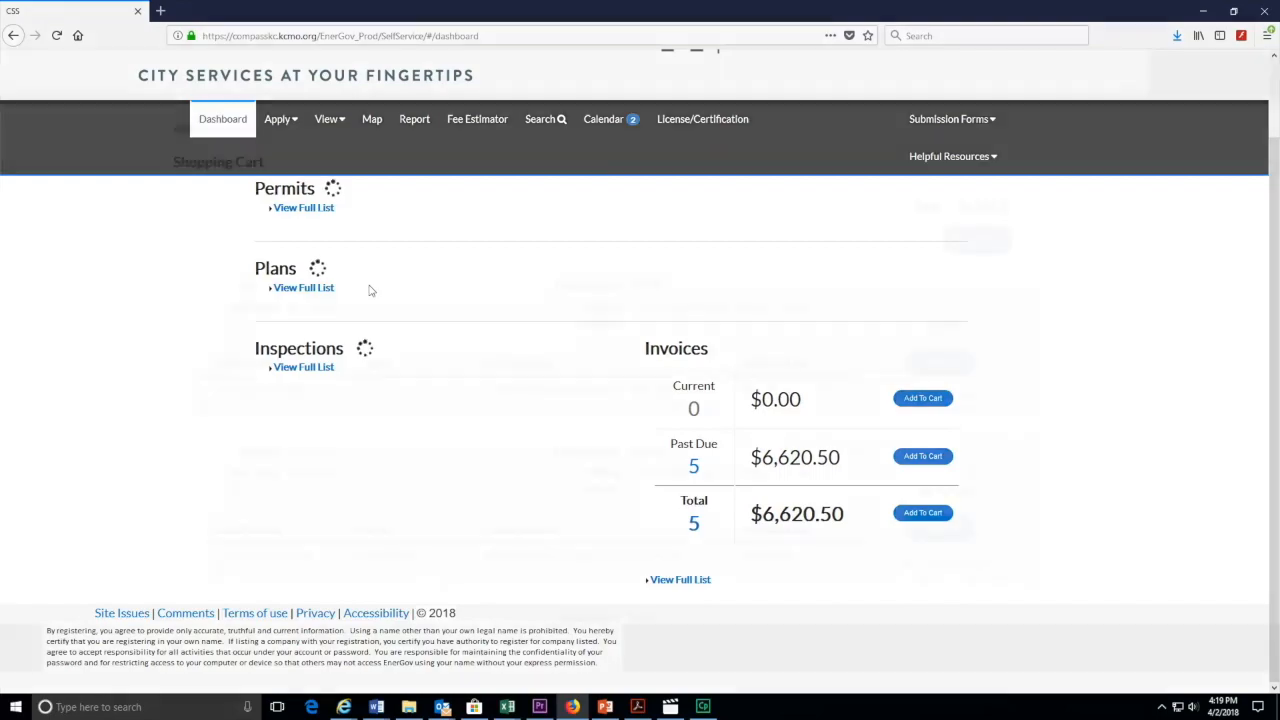
View the shopping cart and scroll through each invoice's case number, address and amount due
left_click(680, 579)
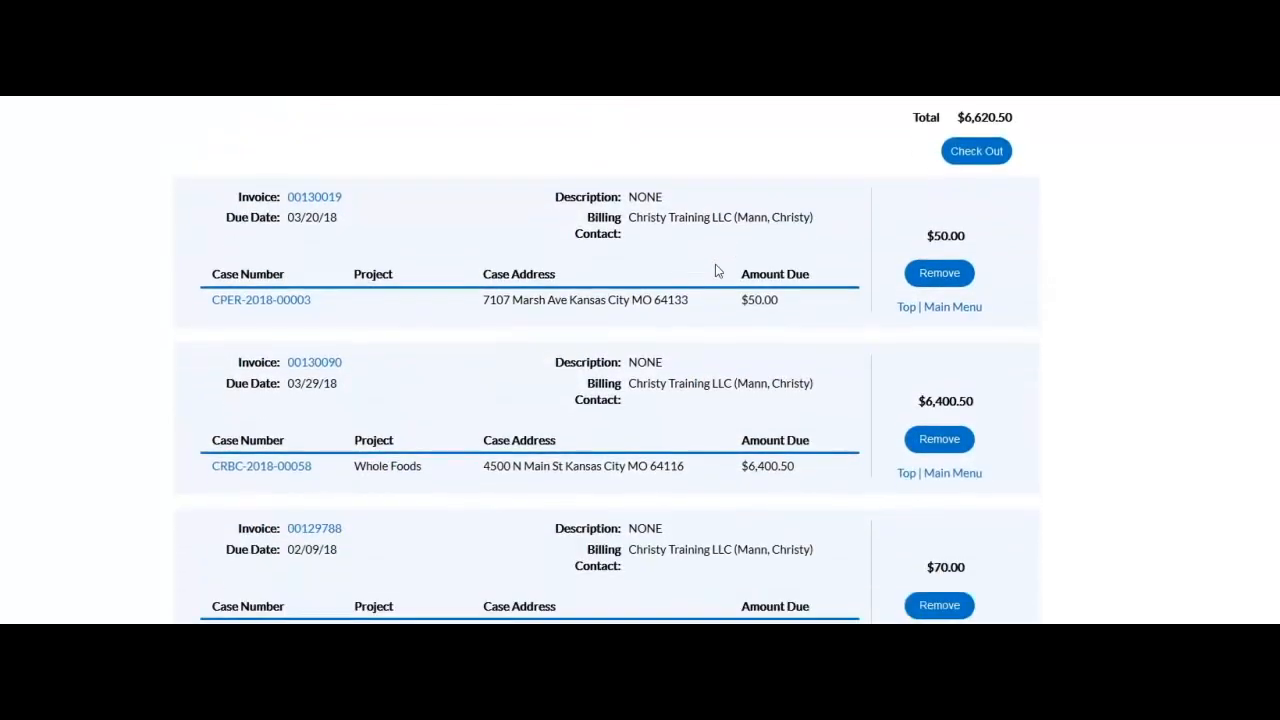
scroll("down", 3)
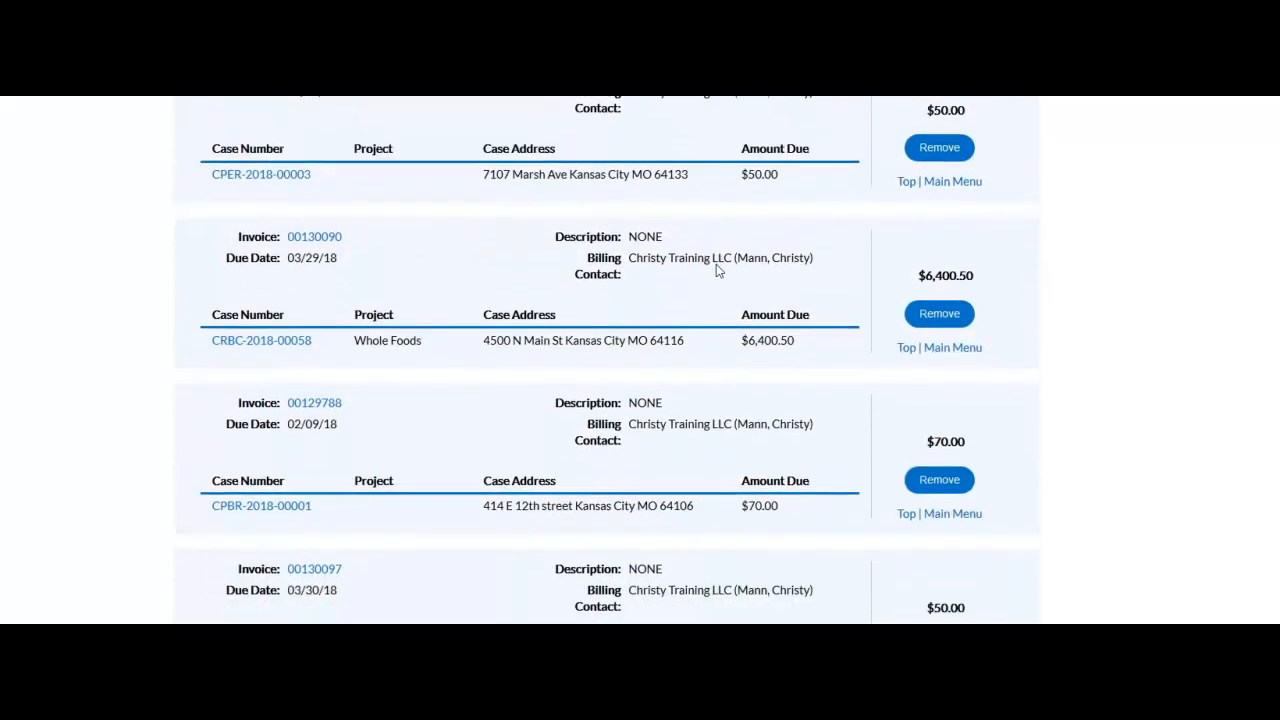
scroll("down", 3)
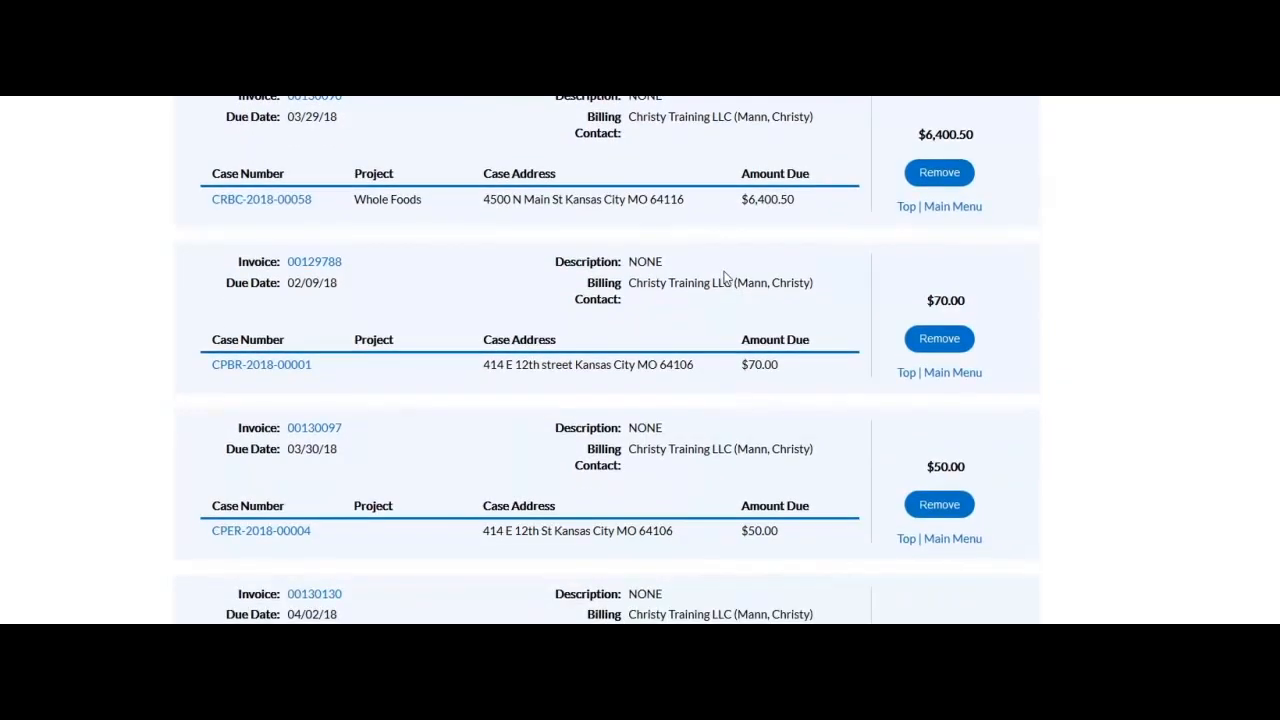
scroll("up", 3)
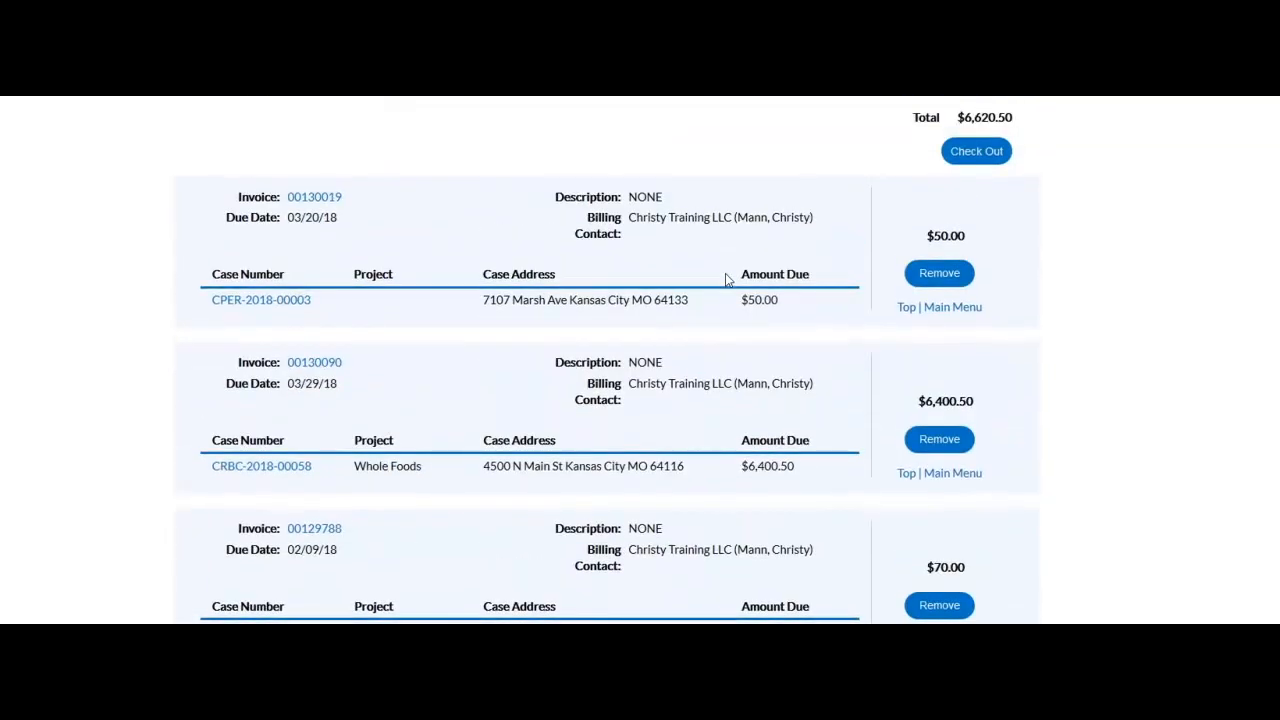